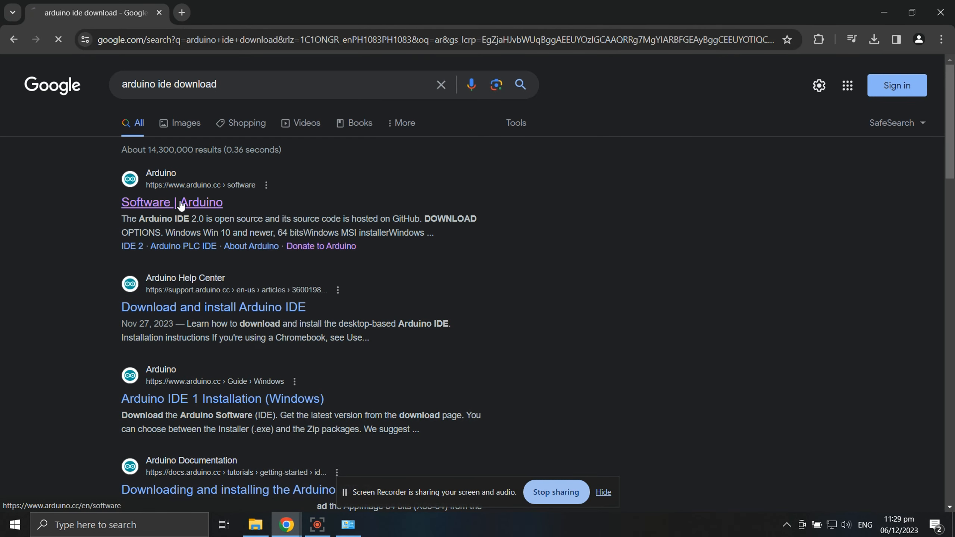
# - Download the Win 10 64-bit Arduino IDE installer via Just Download and show it in folder
pyautogui.click(171, 202)
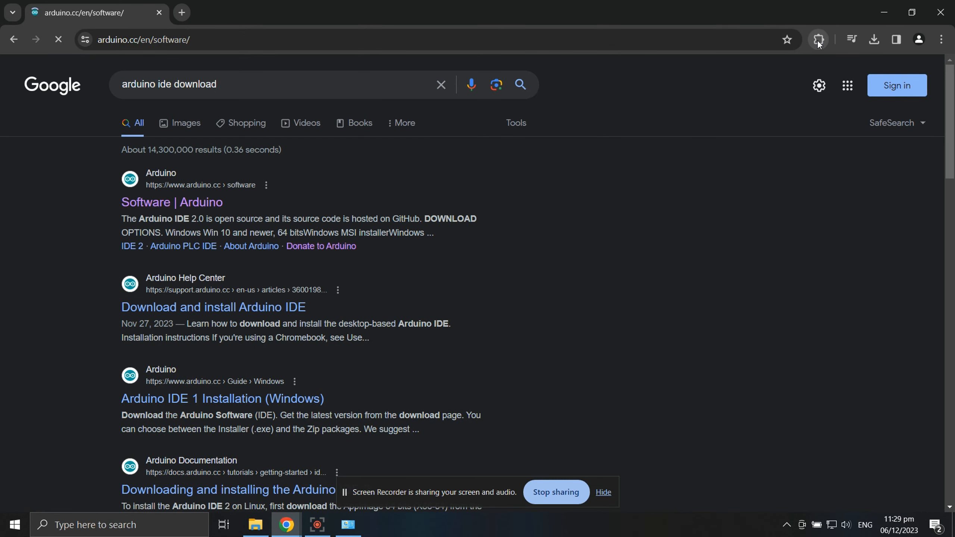
pyautogui.click(172, 202)
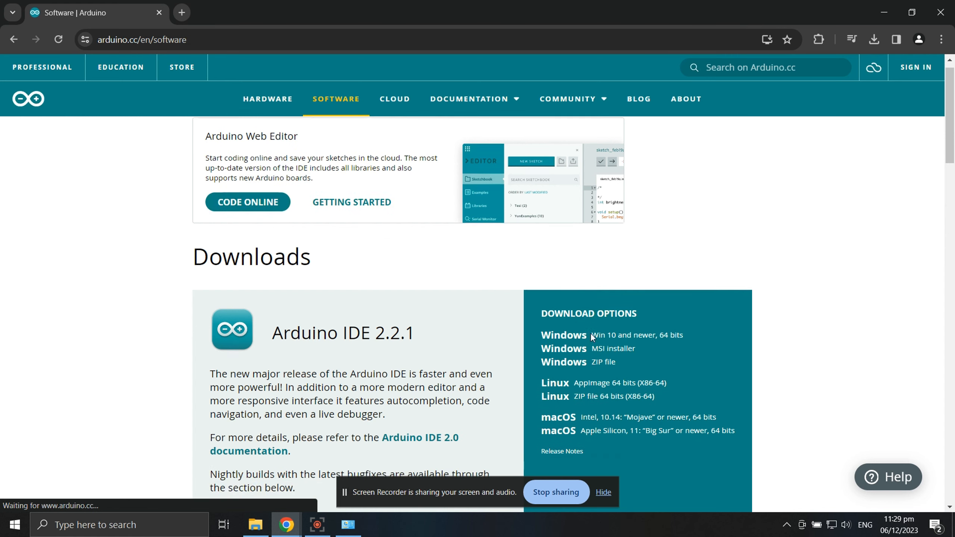
pyautogui.click(563, 335)
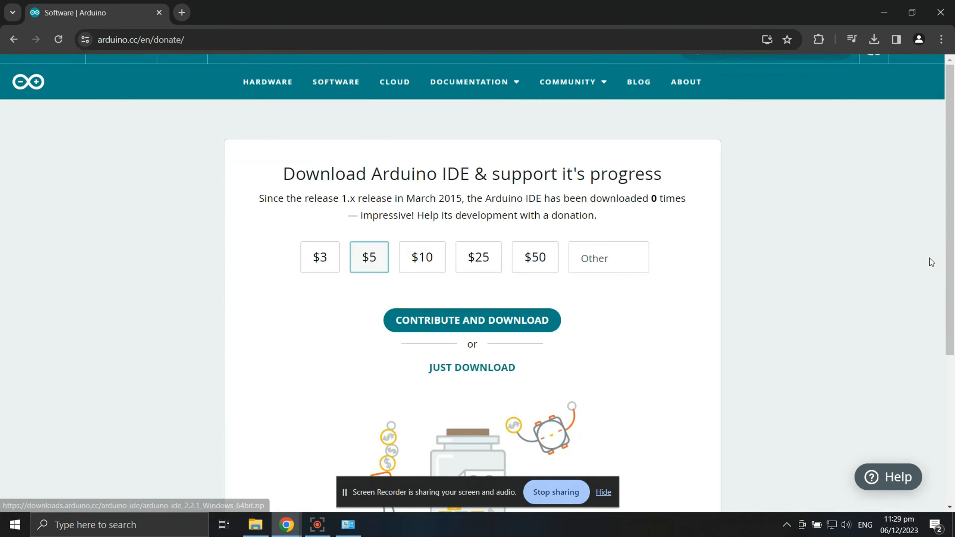
pyautogui.click(472, 319)
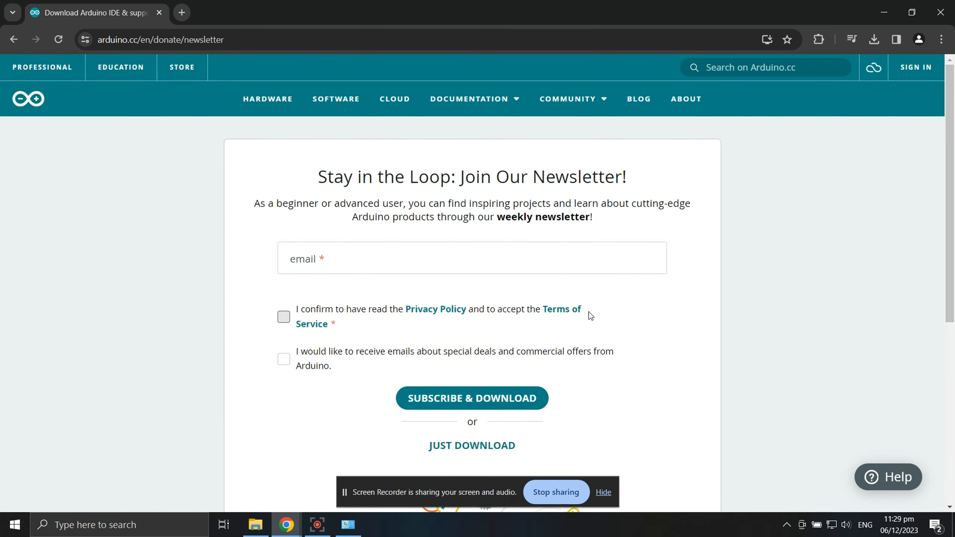
pyautogui.click(472, 445)
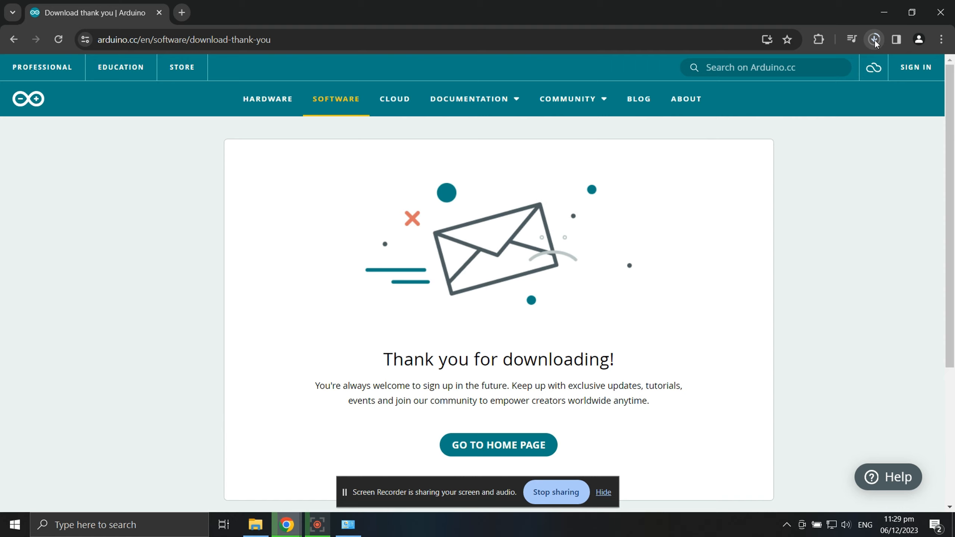
pyautogui.click(873, 40)
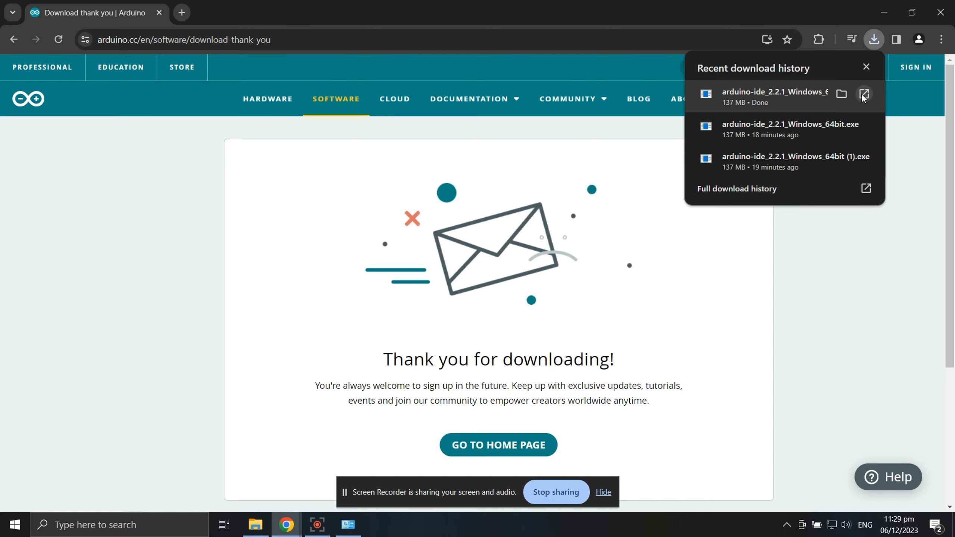
pyautogui.click(863, 93)
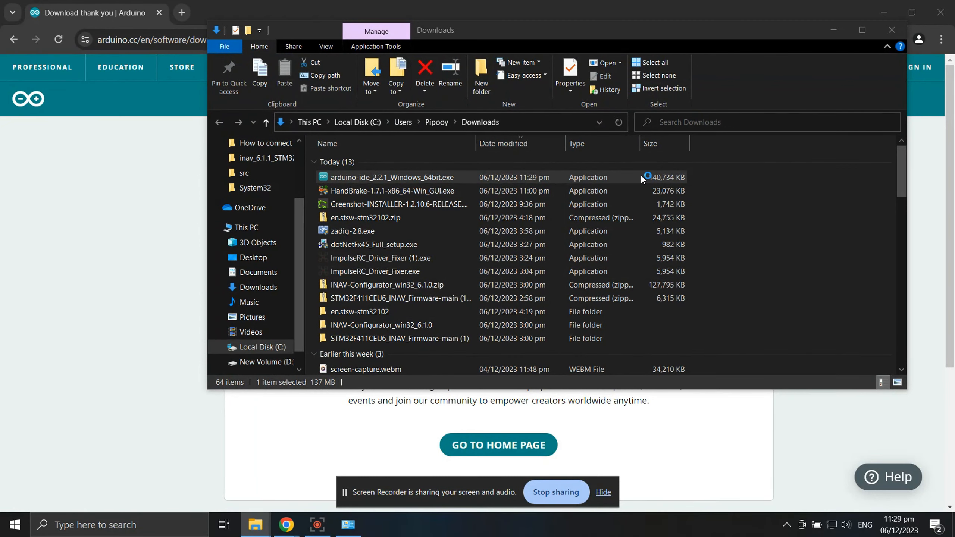
# - Run the installer, accept the license, and finish setup with Run Arduino IDE checked
pyautogui.doubleClick(389, 177)
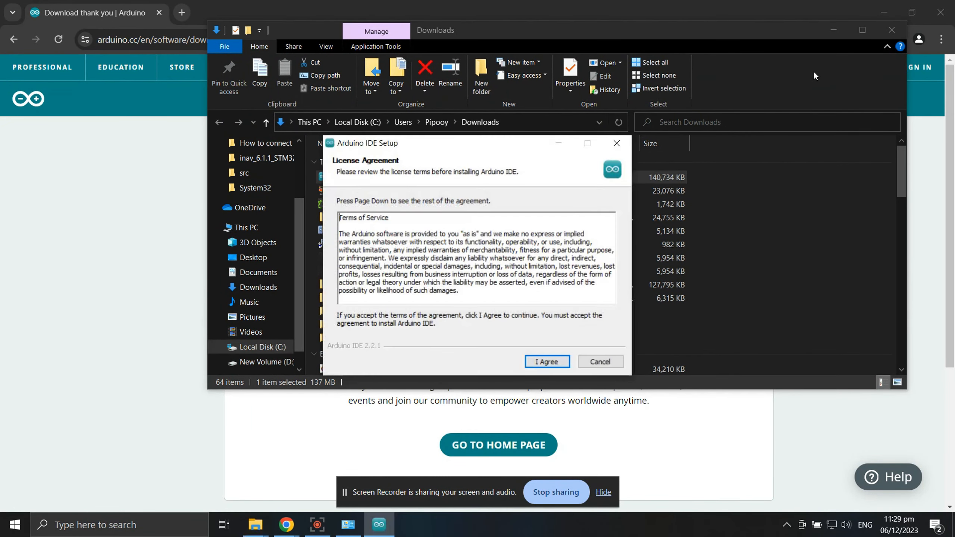
pyautogui.click(546, 362)
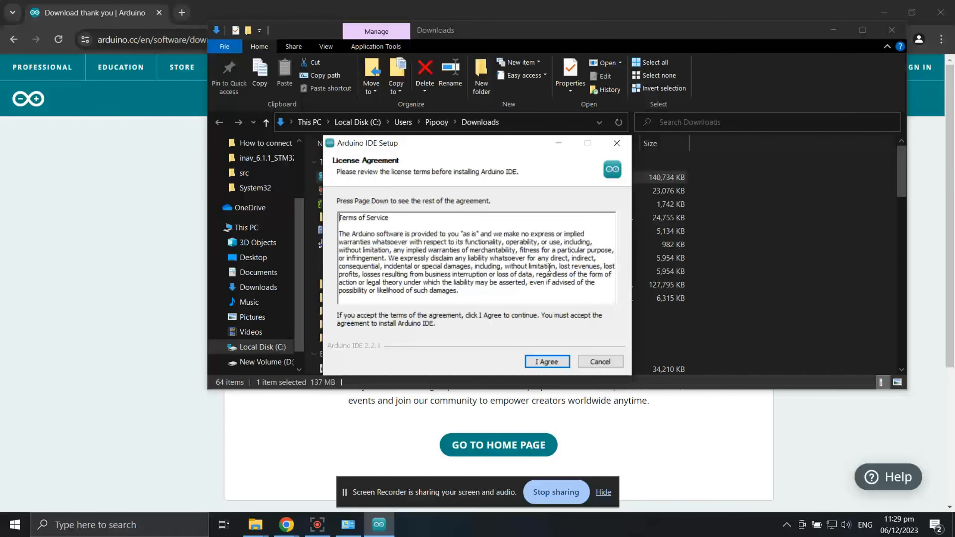
pyautogui.click(546, 362)
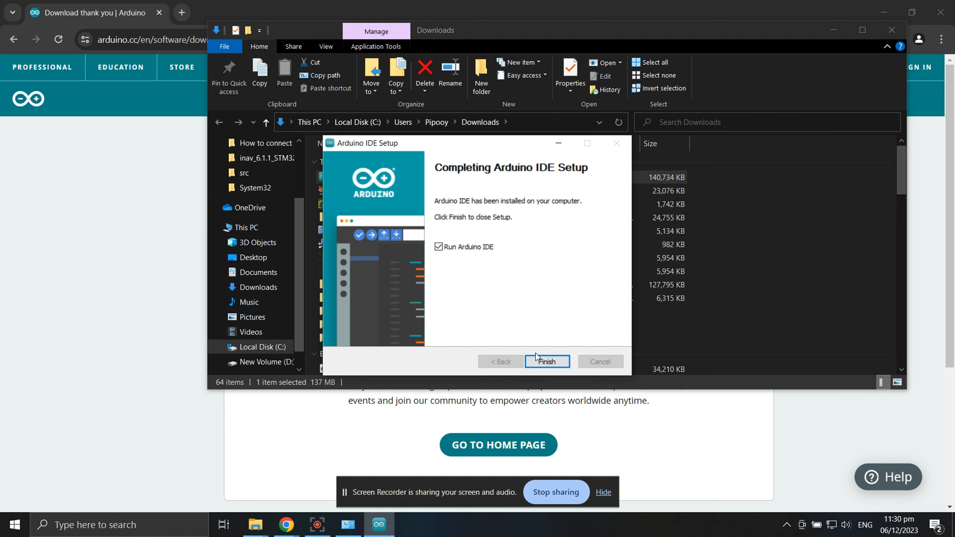
pyautogui.click(546, 361)
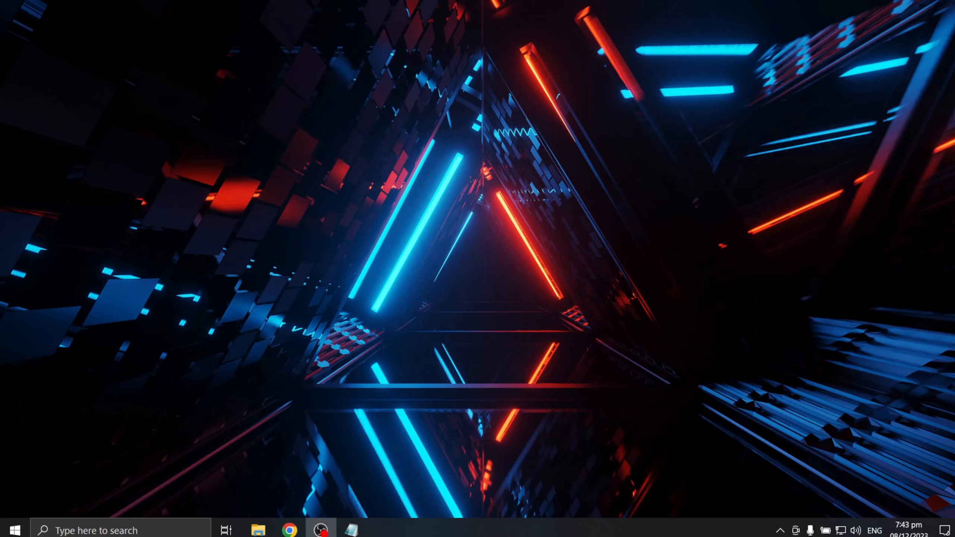
pyautogui.moveTo(772, 533)
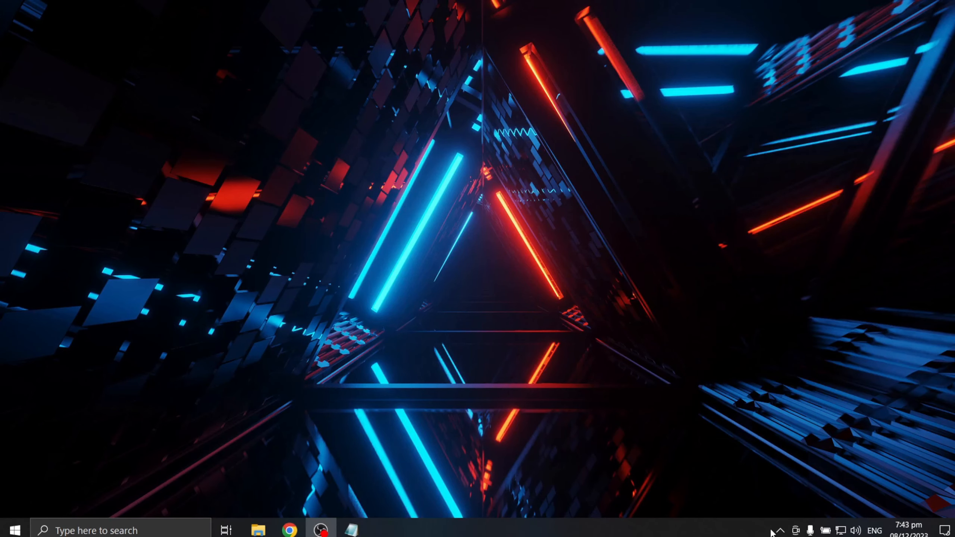
# - Launch Arduino IDE from the taskbar
pyautogui.click(10, 529)
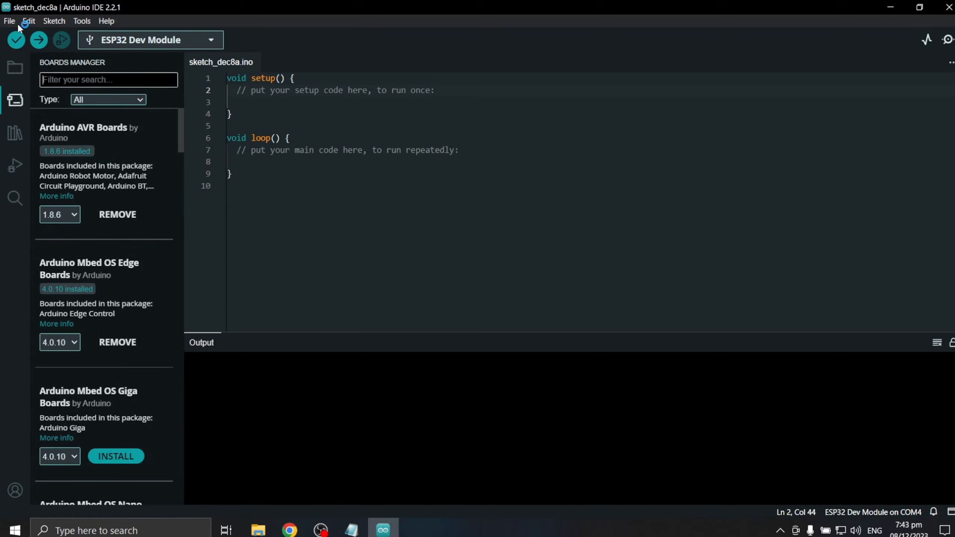
# - Add the Bluepad32 JSON URL under Additional boards manager URLs in Preferences
pyautogui.click(9, 20)
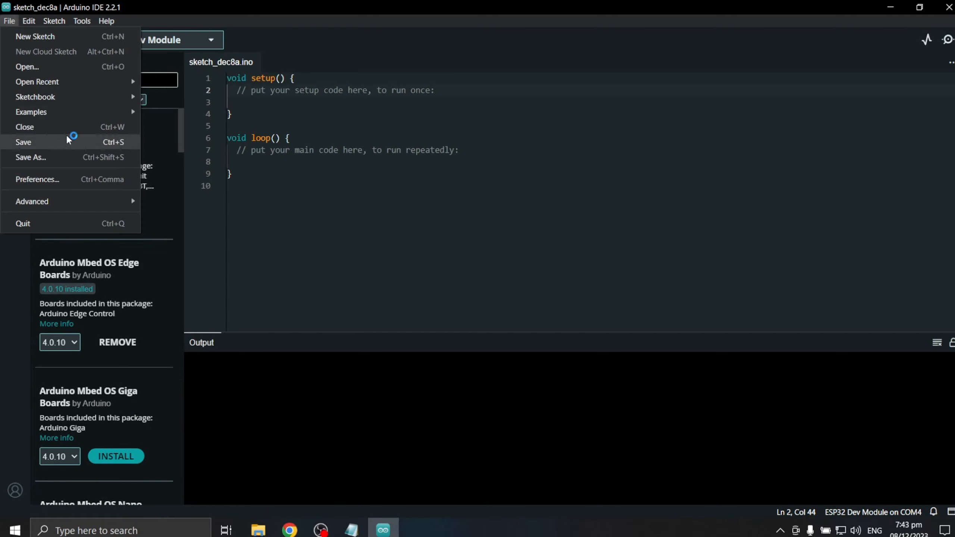
pyautogui.click(38, 179)
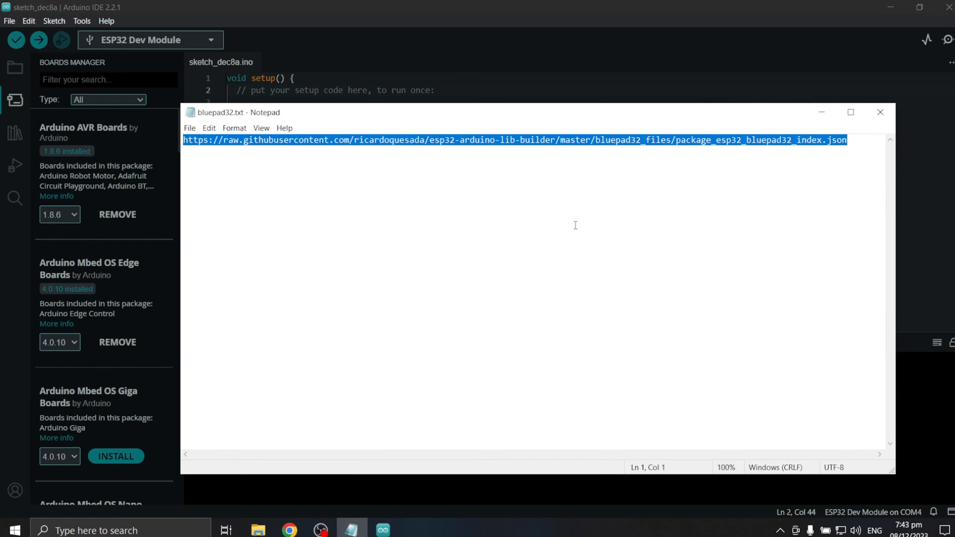
pyautogui.moveTo(755, 91)
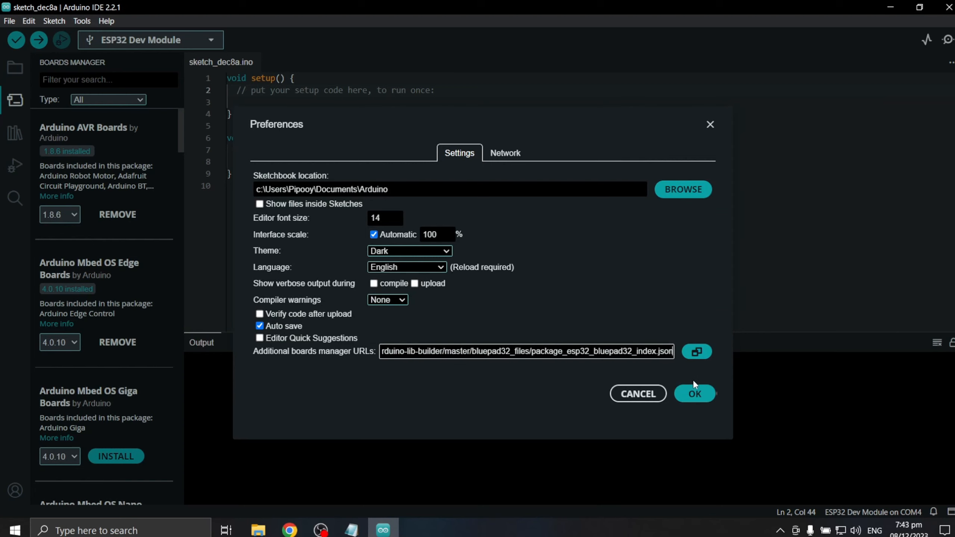
pyautogui.click(693, 394)
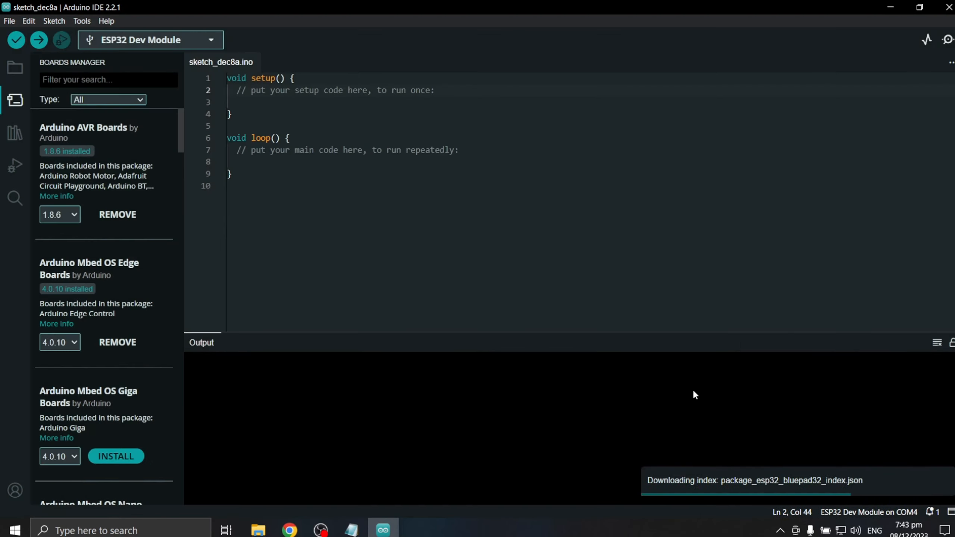
# - Search Boards Manager for 'esp32' and install esp32_bluepad32 by Ricardo Quesada
pyautogui.click(14, 100)
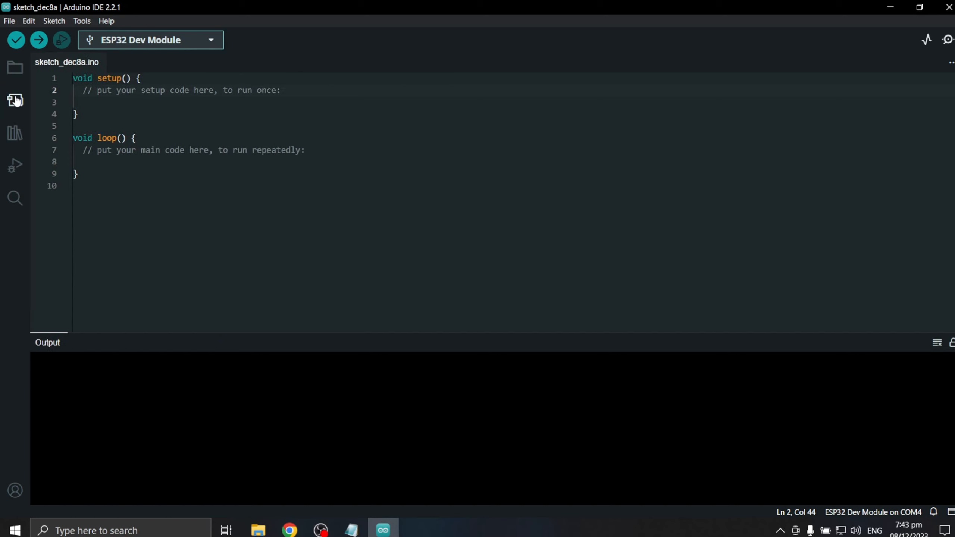
pyautogui.click(15, 100)
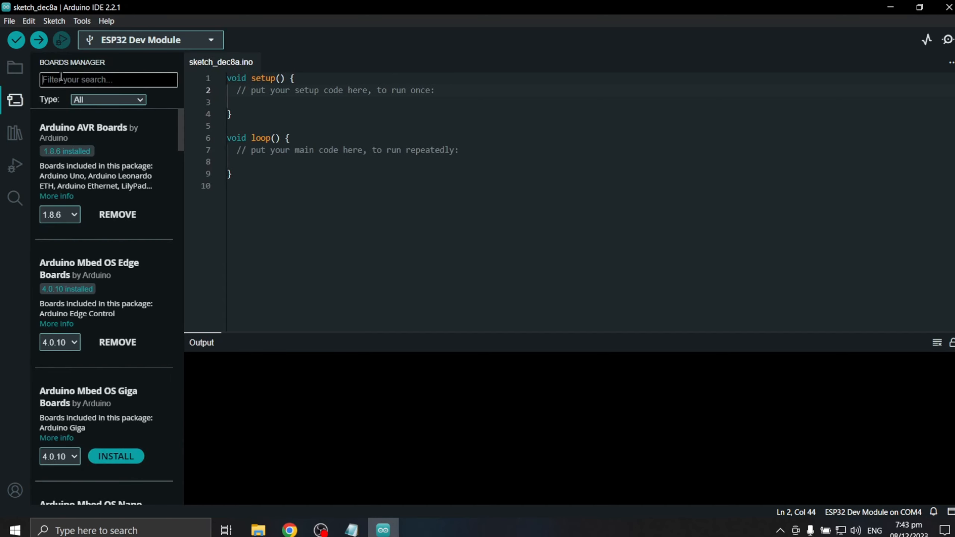
pyautogui.write('esp32')
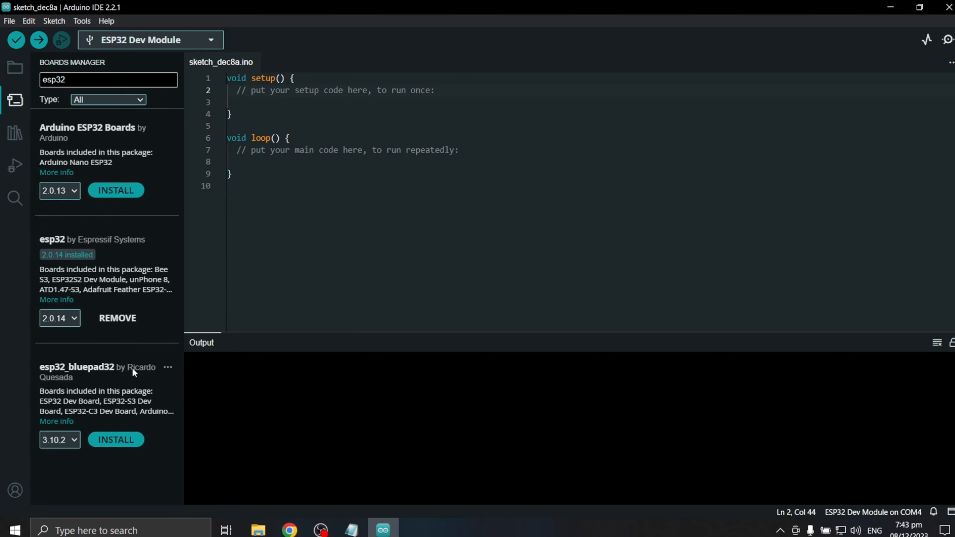
pyautogui.moveTo(115, 439)
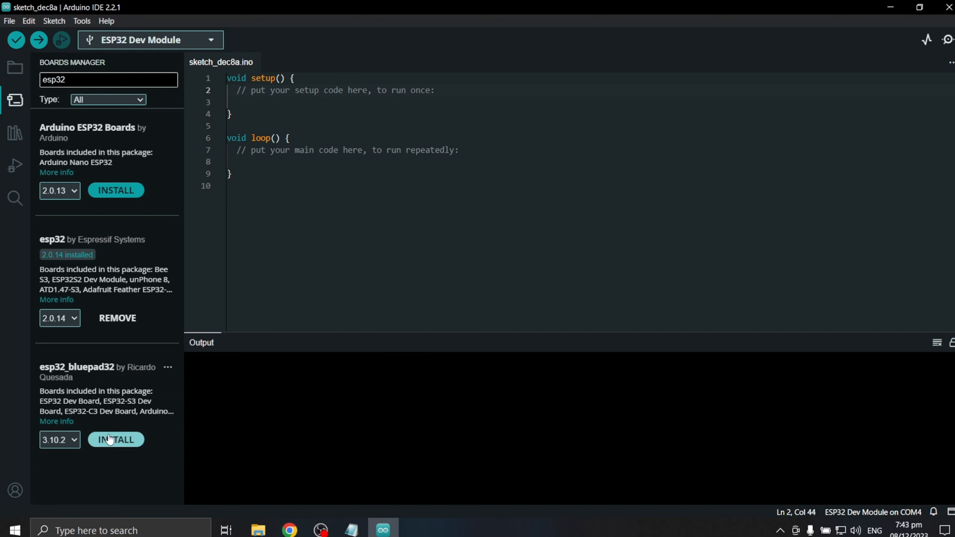
pyautogui.click(115, 439)
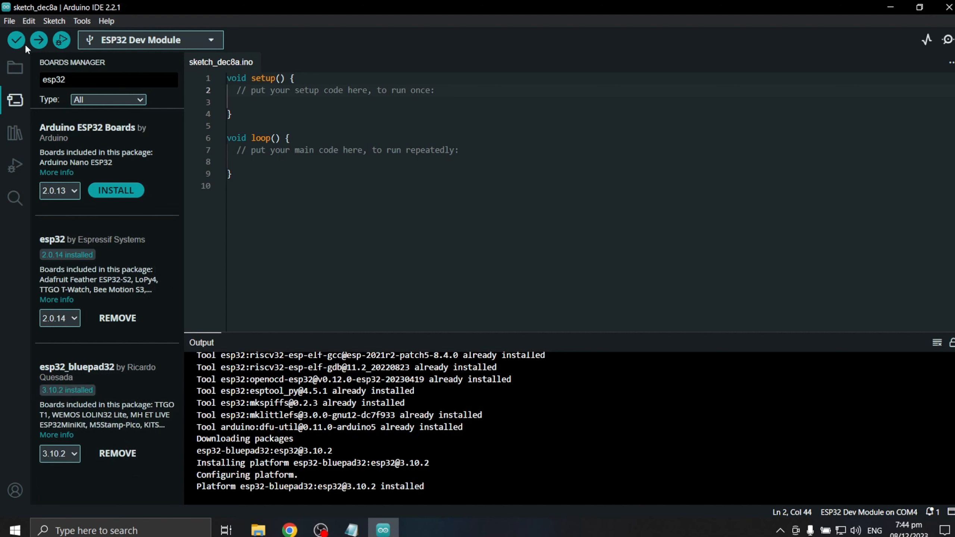
# - Open Select other board and port and search 'esp3' for ESP32 Dev Module on COM4
pyautogui.click(15, 100)
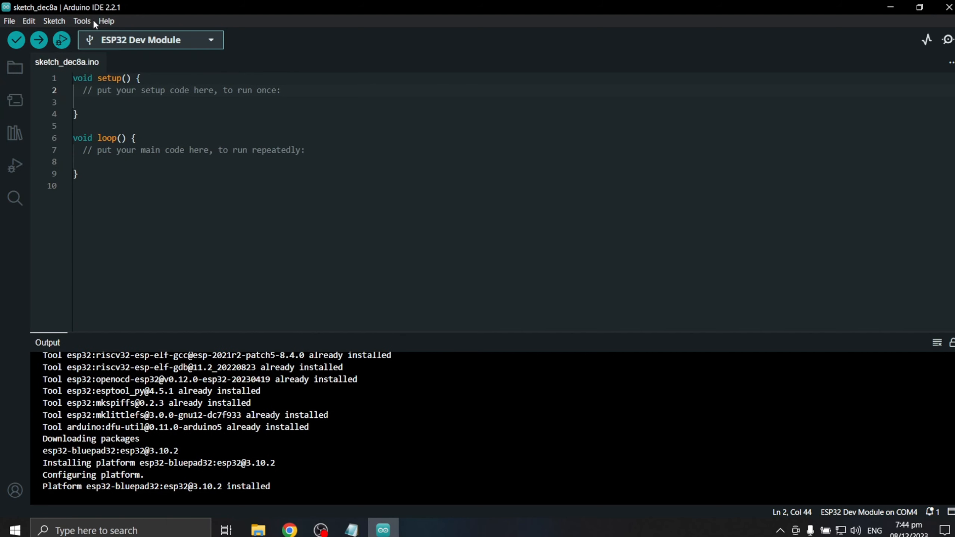
pyautogui.click(150, 40)
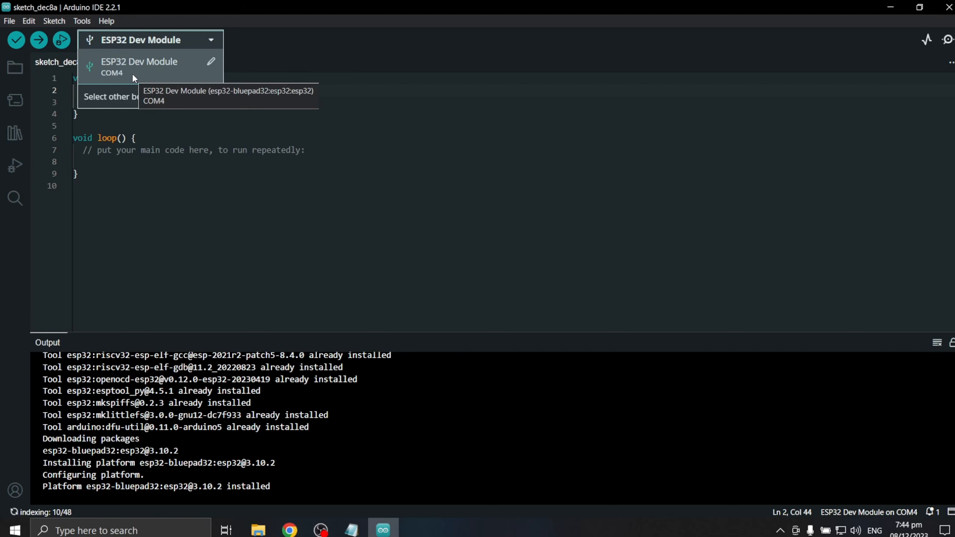
pyautogui.click(111, 97)
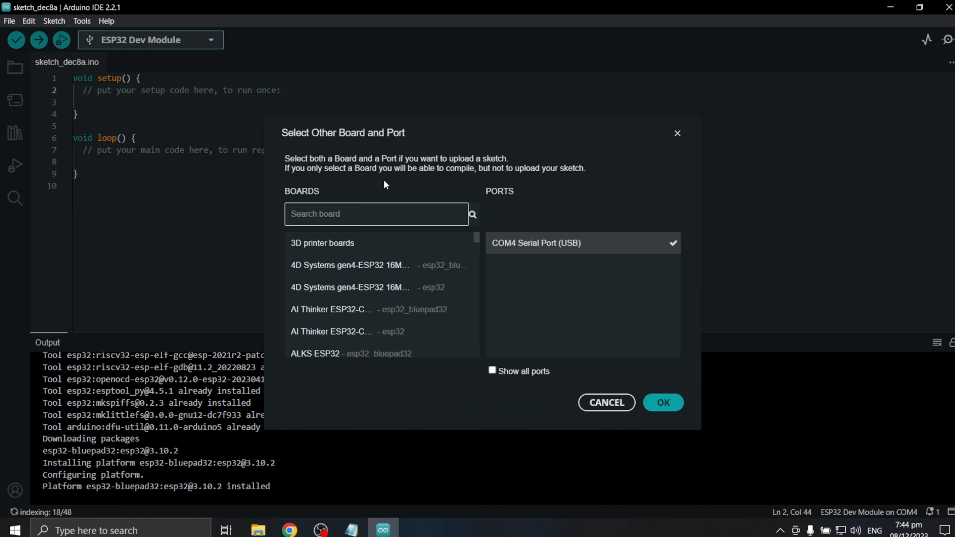
pyautogui.moveTo(372, 243)
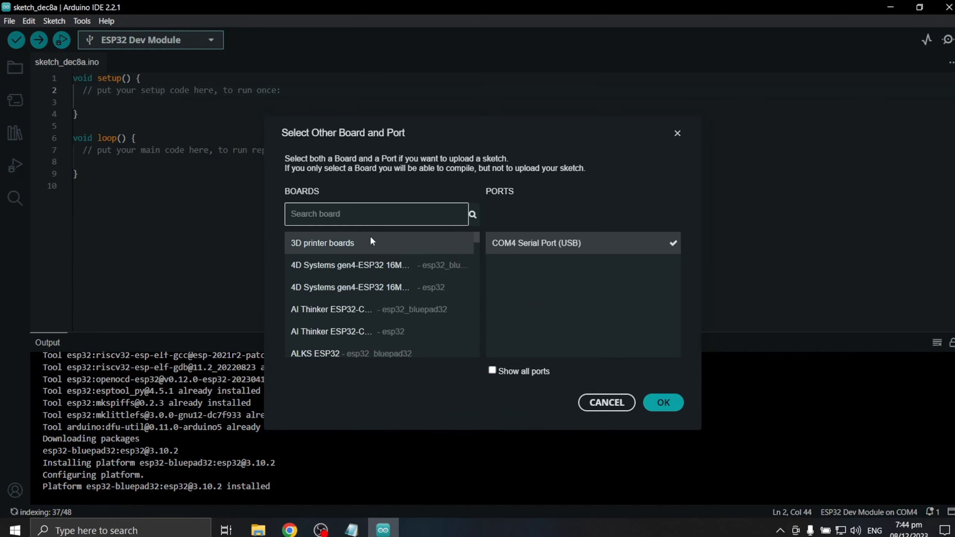
pyautogui.write('esp32 dev')
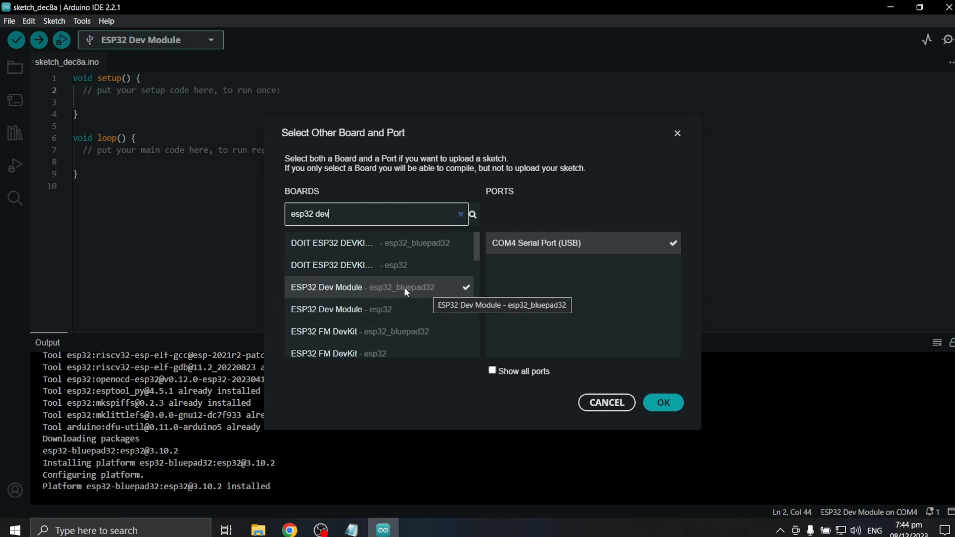
pyautogui.moveTo(664, 384)
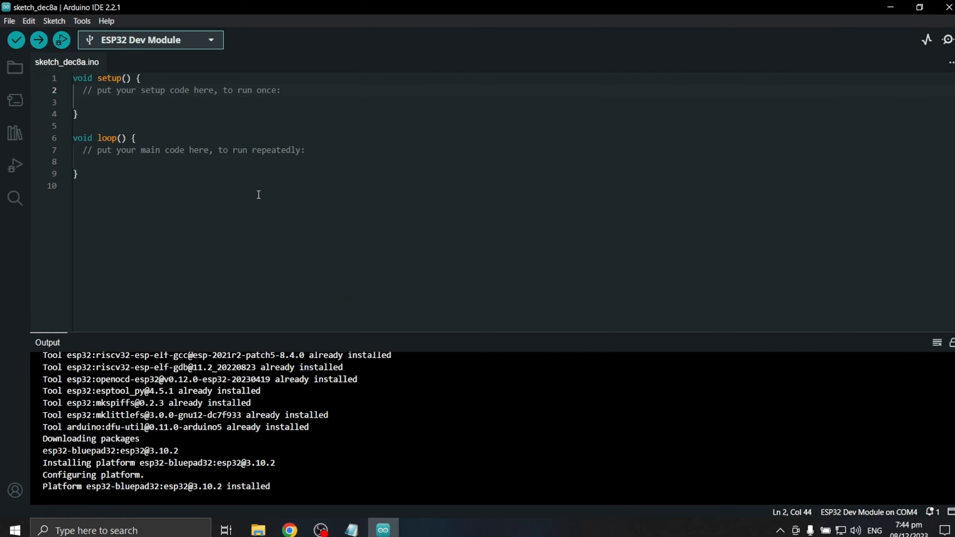
# - Open the File menu to reach the Examples submenus
pyautogui.click(8, 21)
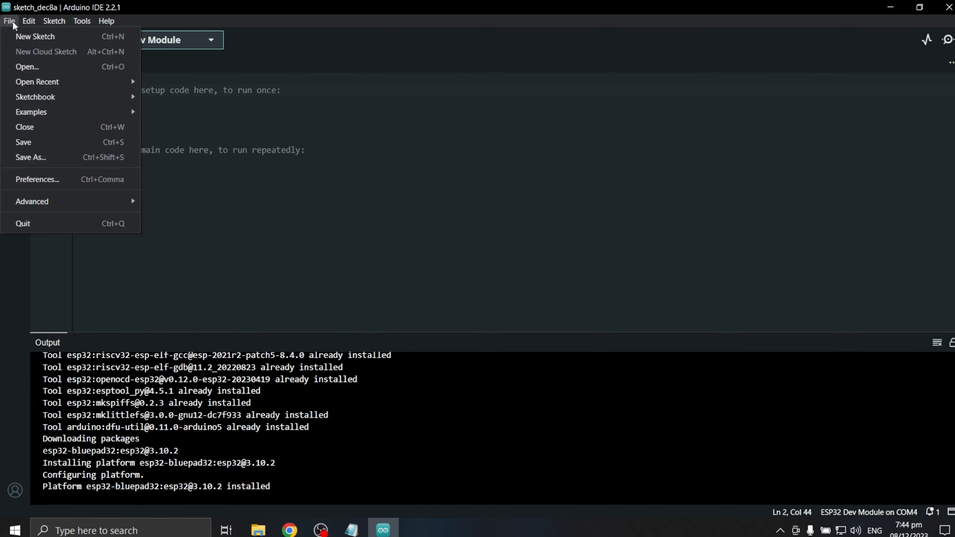
pyautogui.moveTo(30, 114)
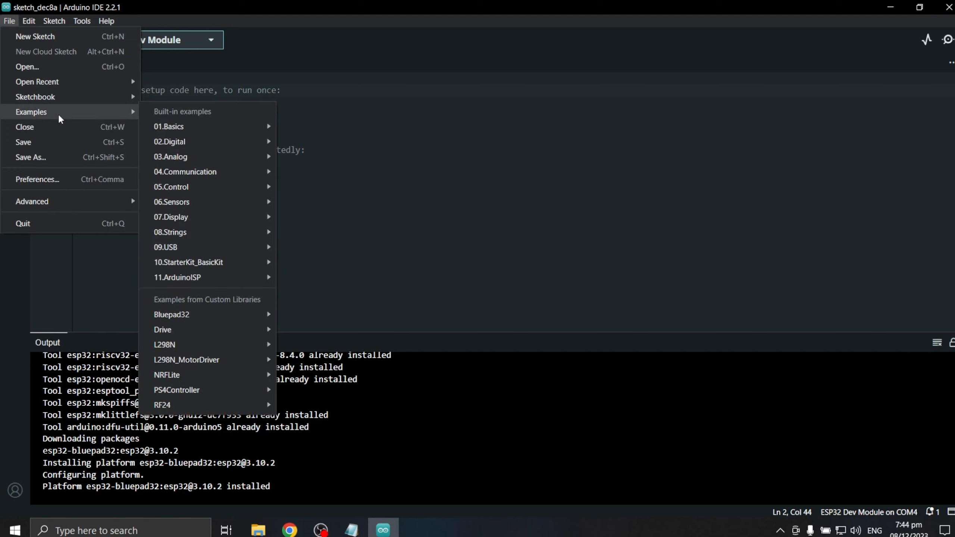
pyautogui.moveTo(162, 329)
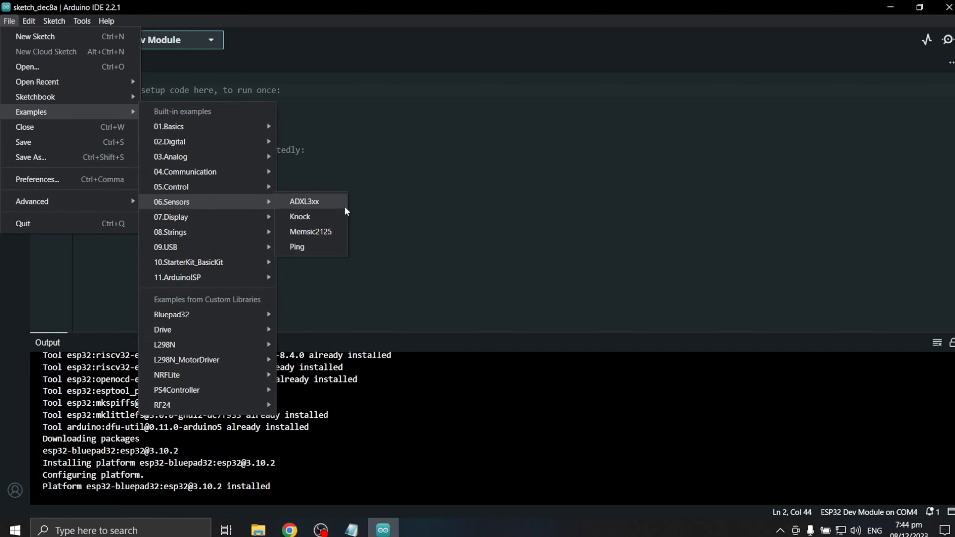
pyautogui.moveTo(376, 152)
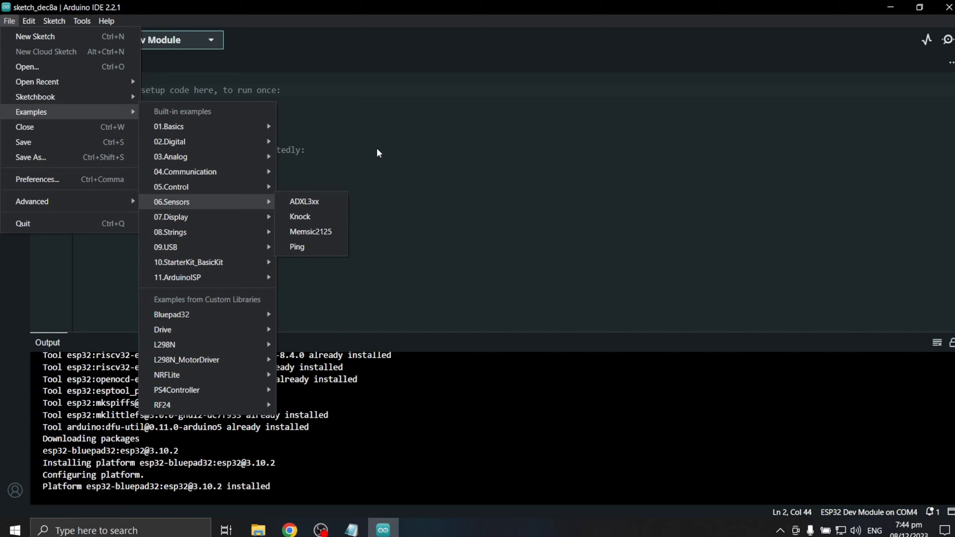
# - Dismiss the examples menu and recheck ESP32 Dev Module in the board chooser, searching 'esp32'
pyautogui.click(377, 152)
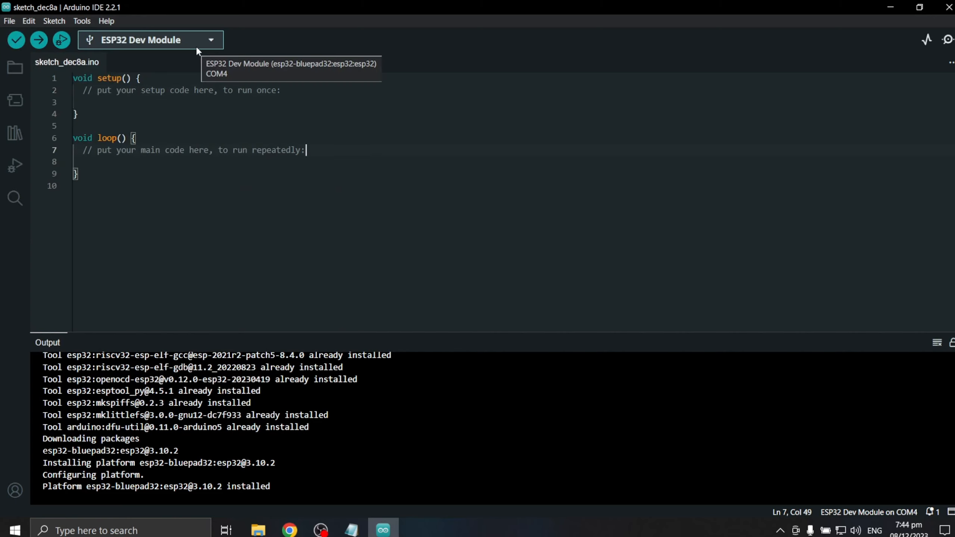
pyautogui.click(149, 40)
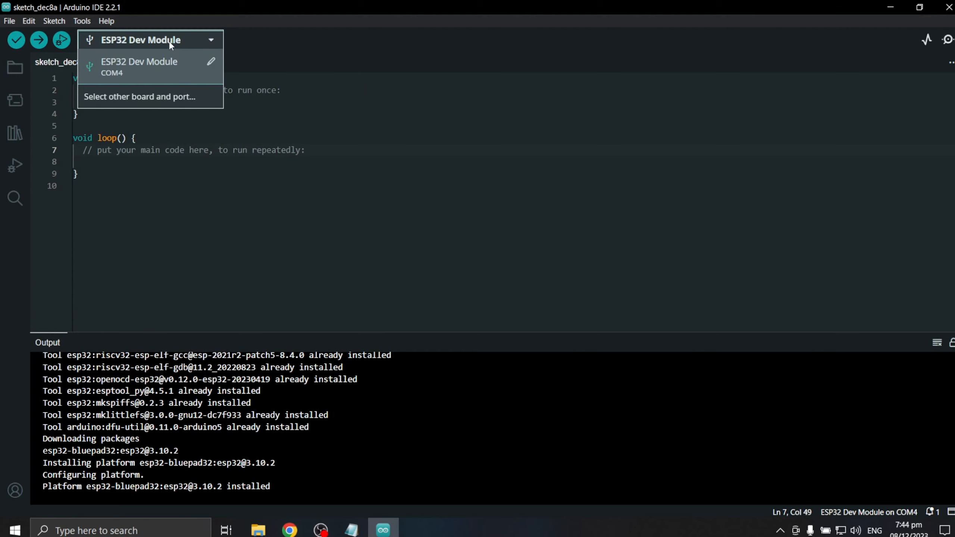
pyautogui.moveTo(148, 84)
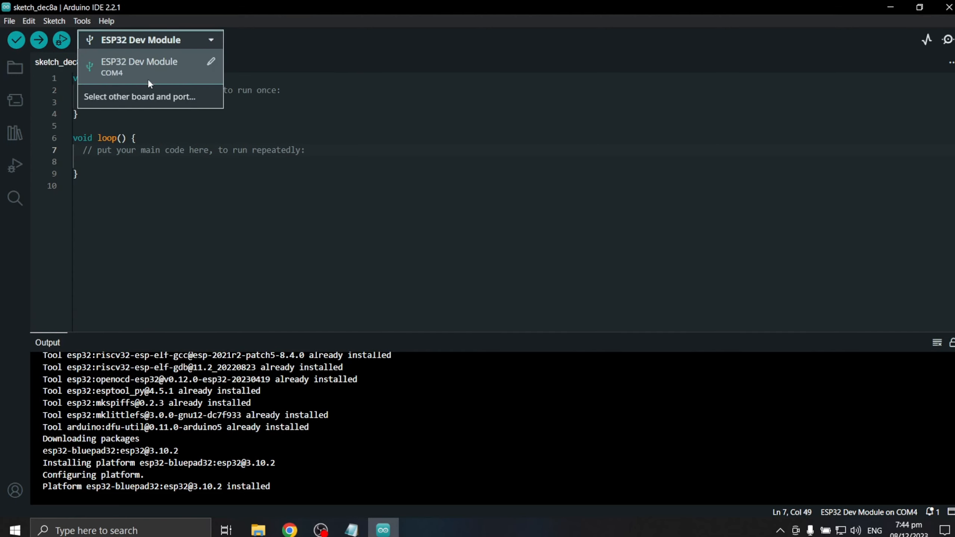
pyautogui.click(141, 96)
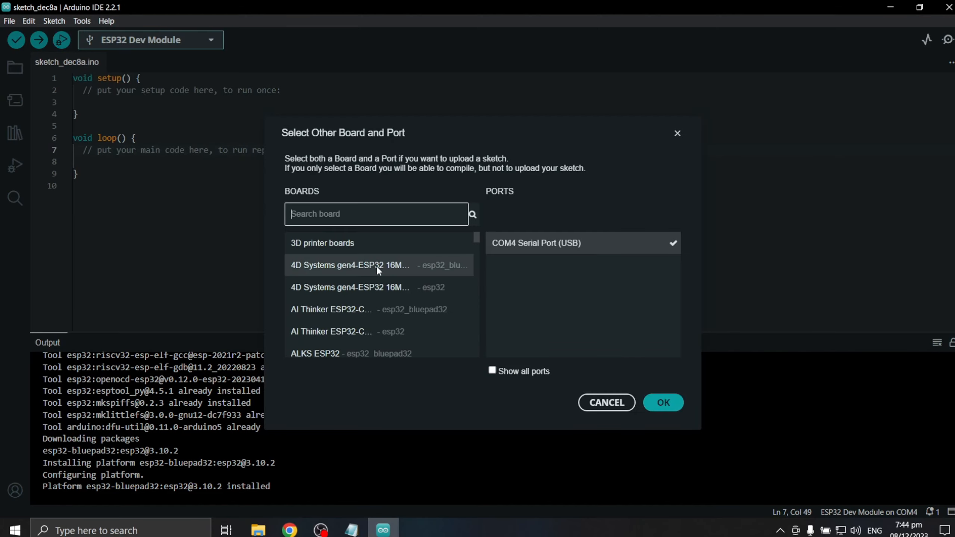
pyautogui.write('esp32')
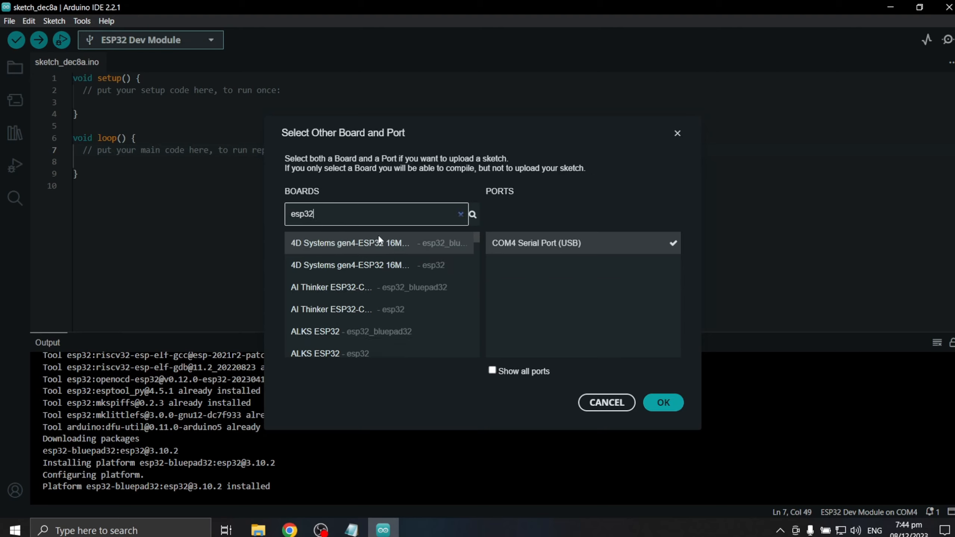
pyautogui.moveTo(490, 284)
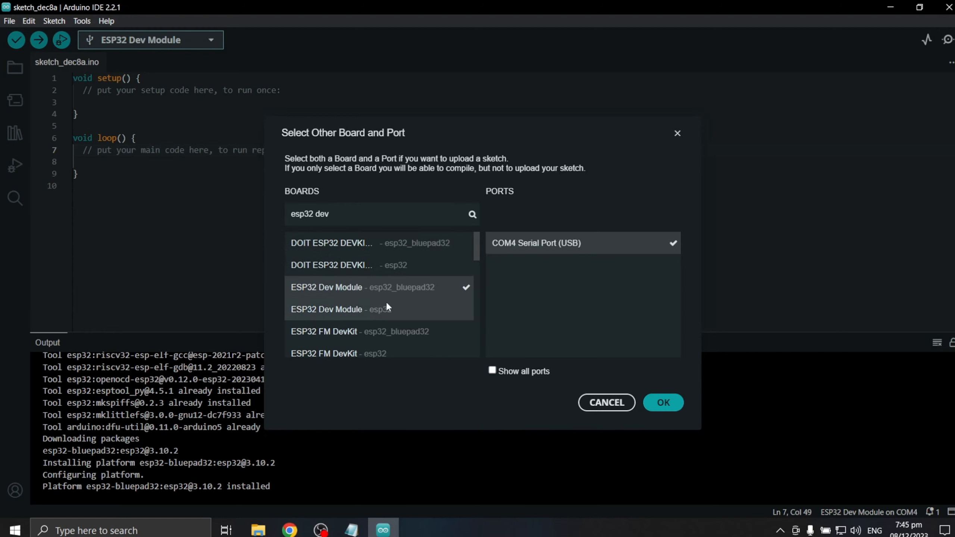
pyautogui.click(662, 403)
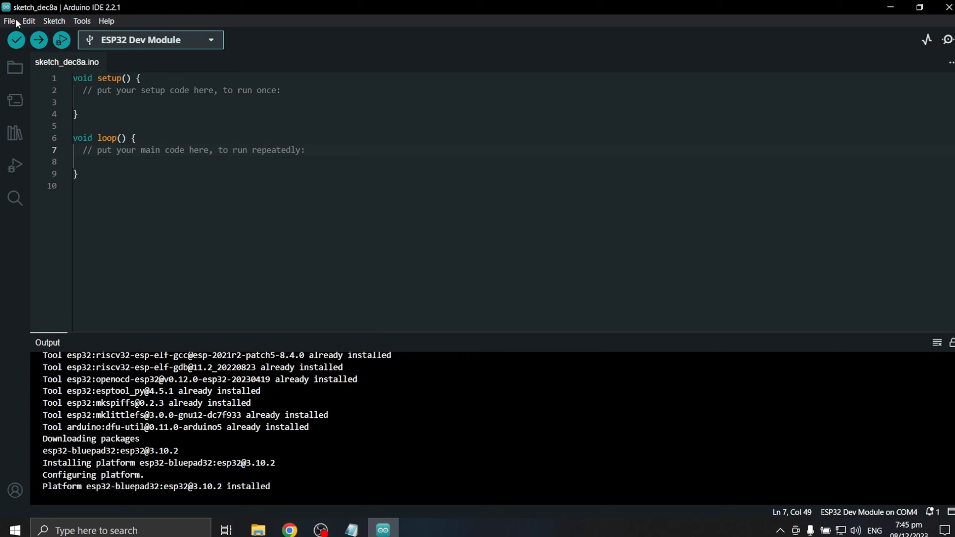
# - Search 'esp32' and confirm ESP32 Dev Module from esp32_bluepad32 on COM4
pyautogui.click(81, 21)
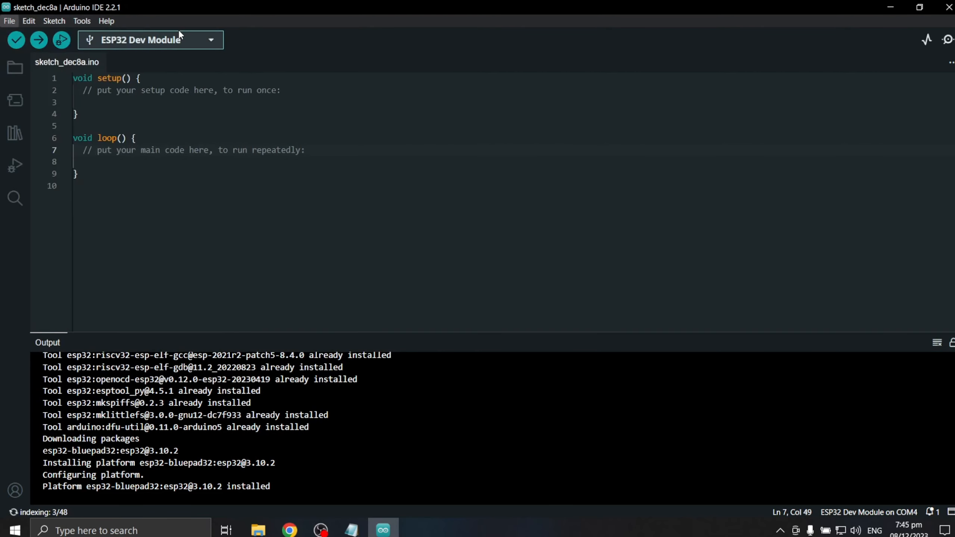
pyautogui.click(149, 40)
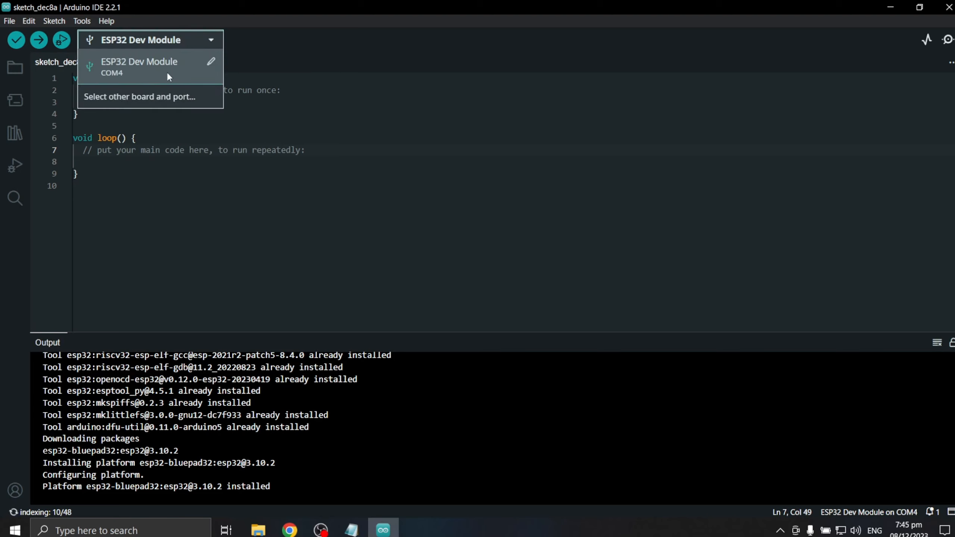
pyautogui.moveTo(139, 96)
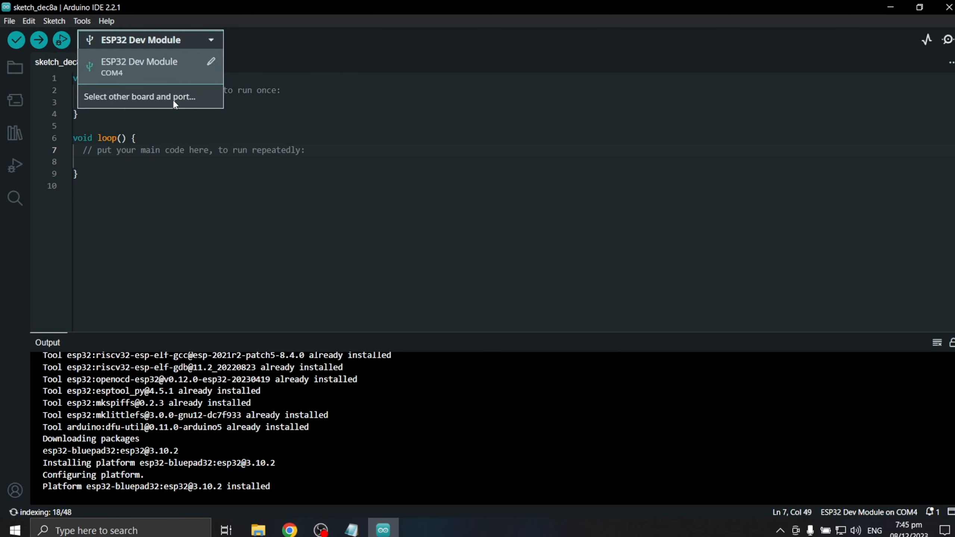
pyautogui.click(139, 96)
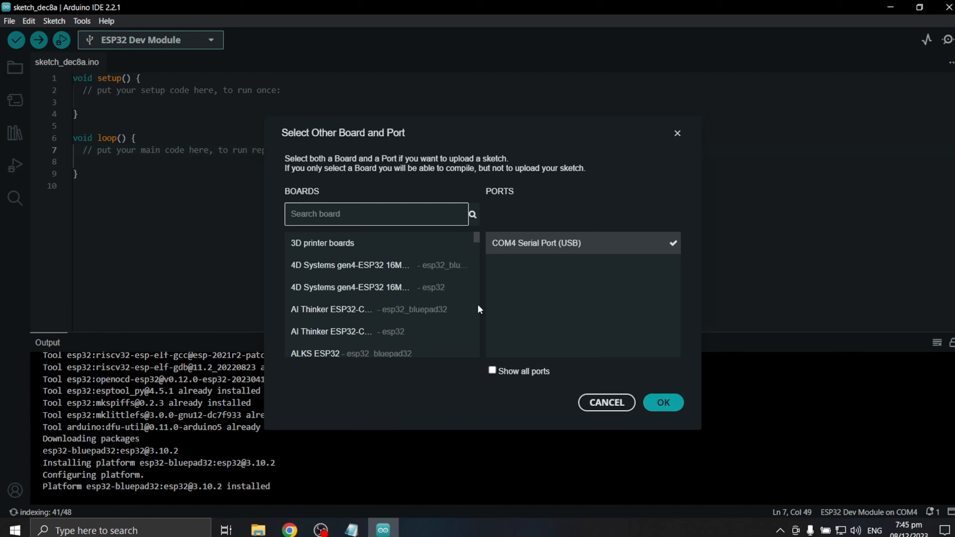
pyautogui.write('e')
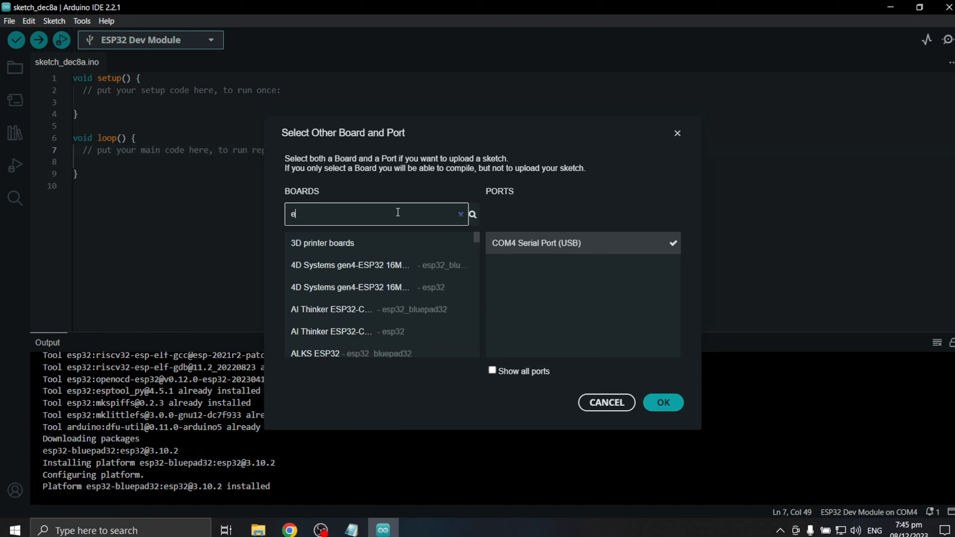
pyautogui.write('sp32 dev')
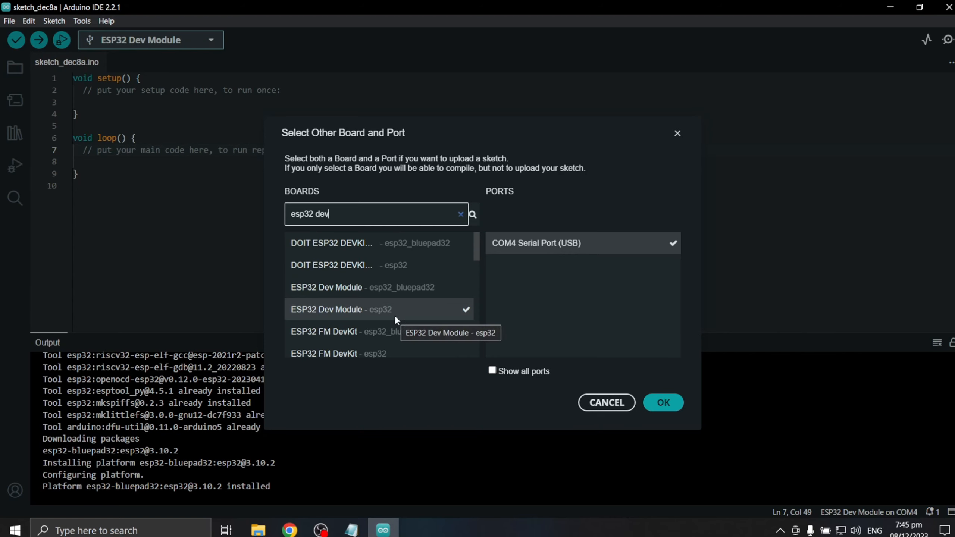
pyautogui.click(341, 286)
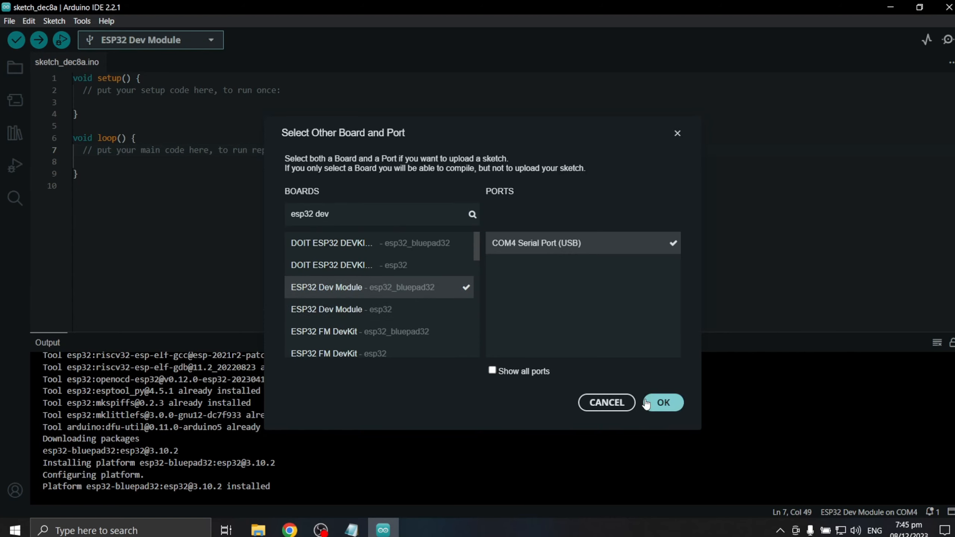
pyautogui.click(662, 402)
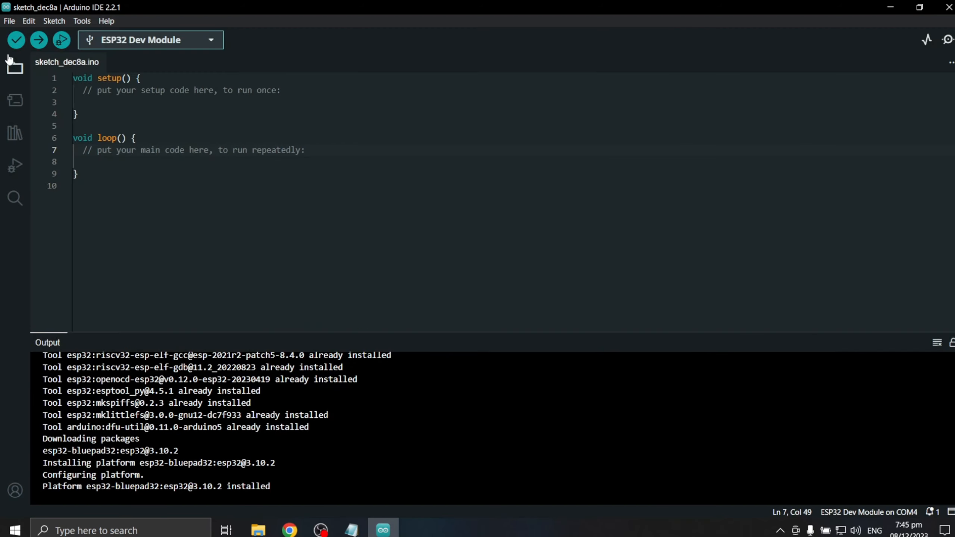
# - Open File > Examples > Bluepad32 > Controller and scroll down to setup()
pyautogui.click(9, 21)
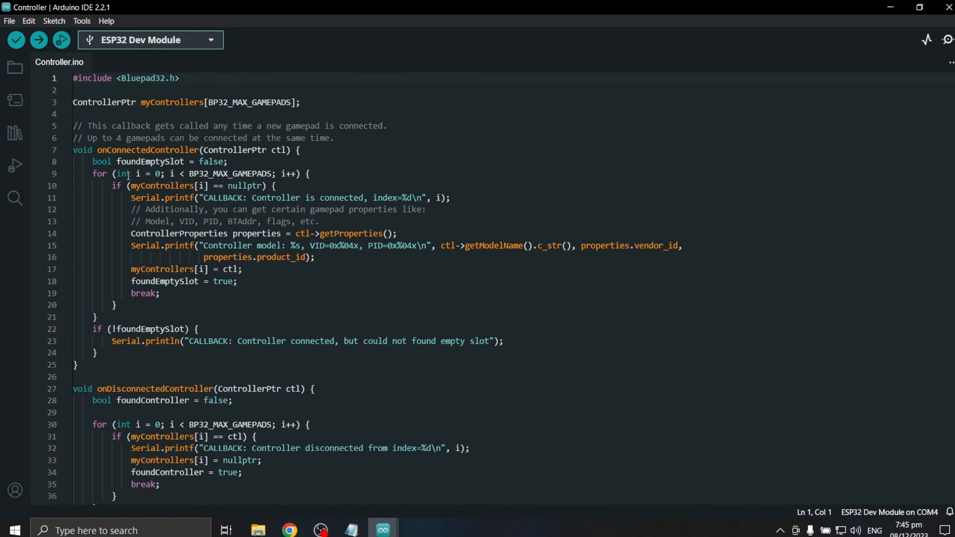
pyautogui.scroll(-3)
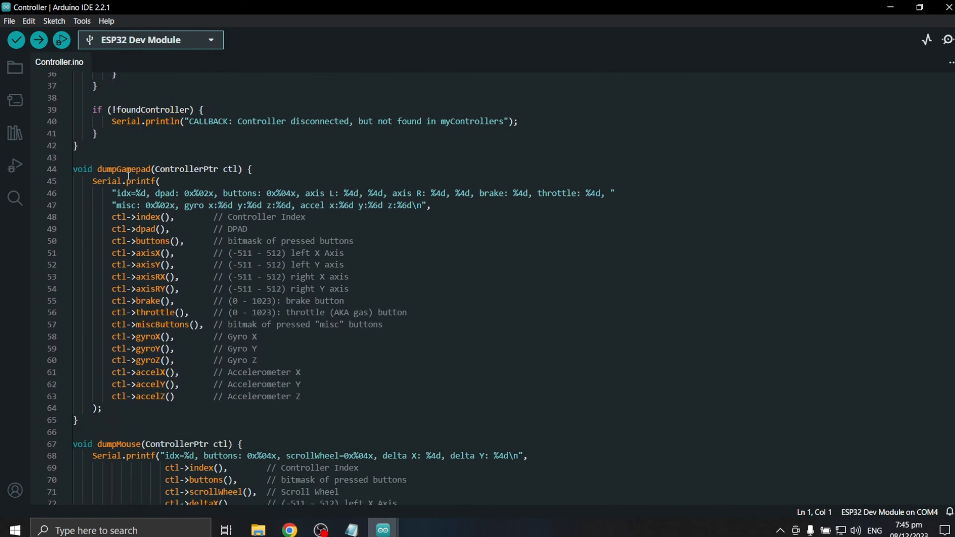
pyautogui.scroll(-3)
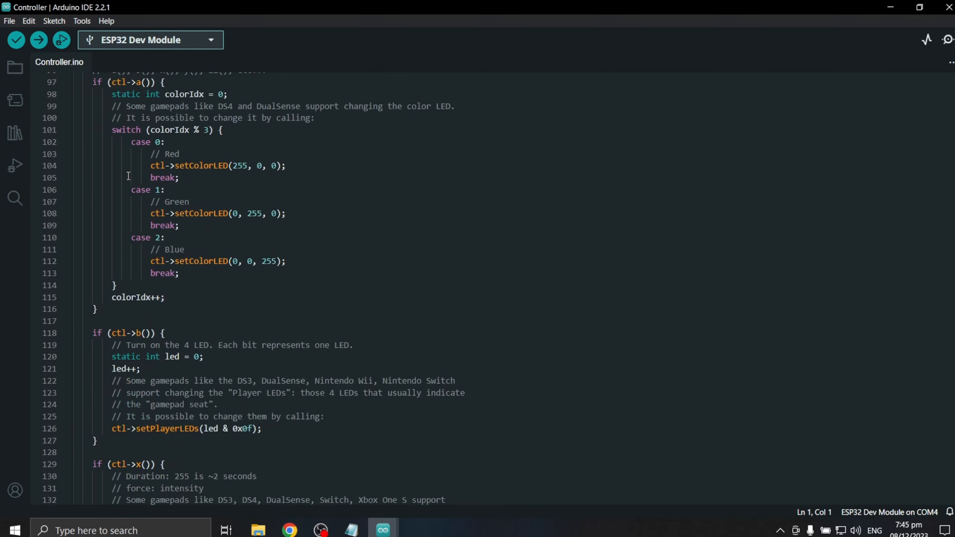
pyautogui.scroll(-3)
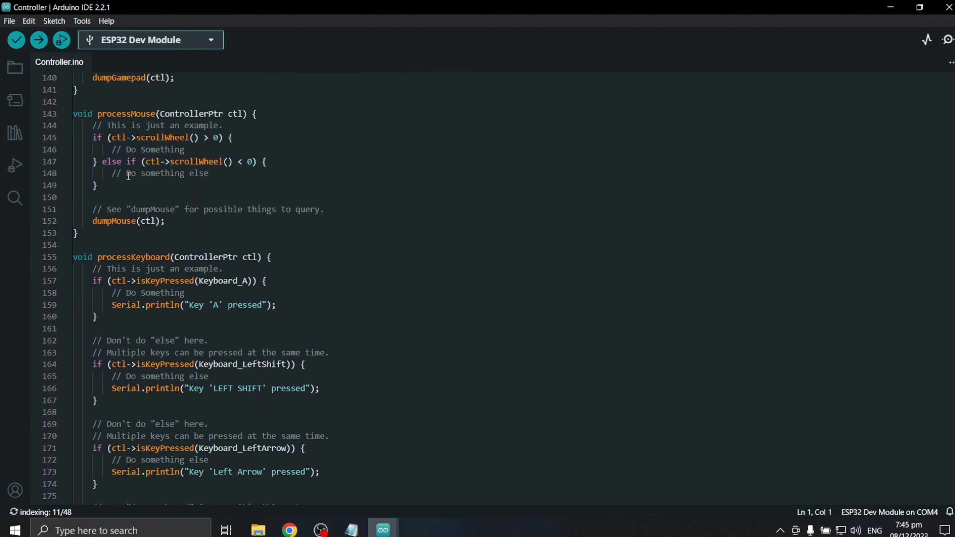
pyautogui.scroll(-3)
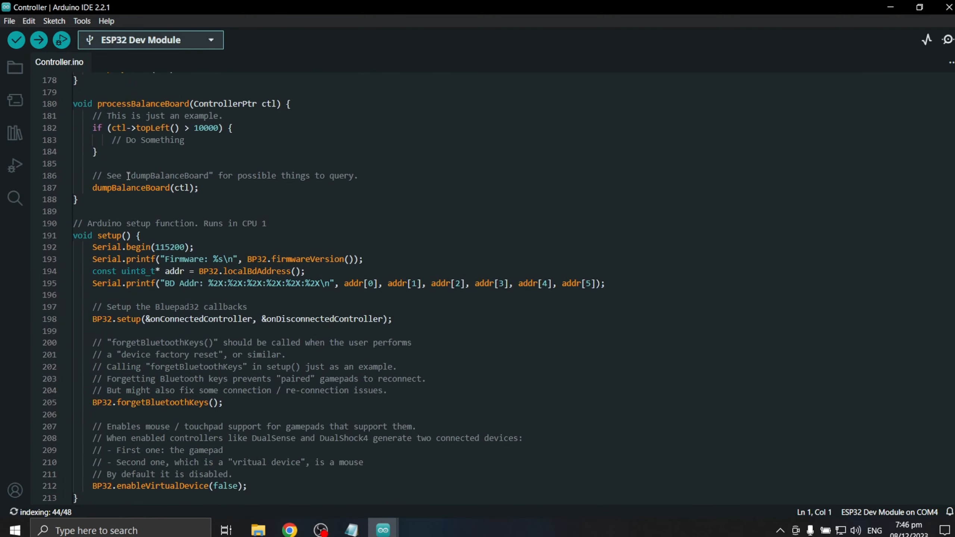
pyautogui.scroll(-3)
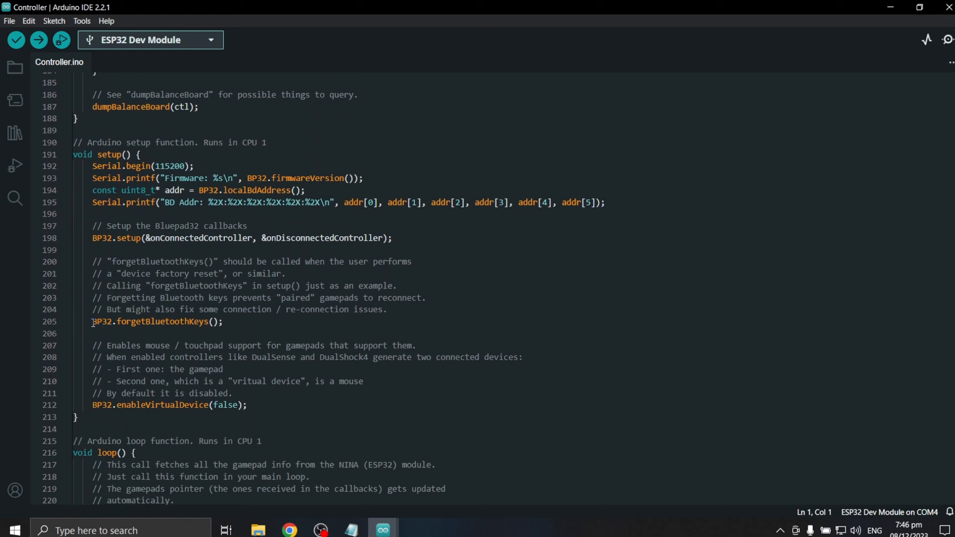
# - Comment out BP32.forgetBluetoothKeys() on line 205 and start uploading the sketch to the ESP32
pyautogui.click(100, 322)
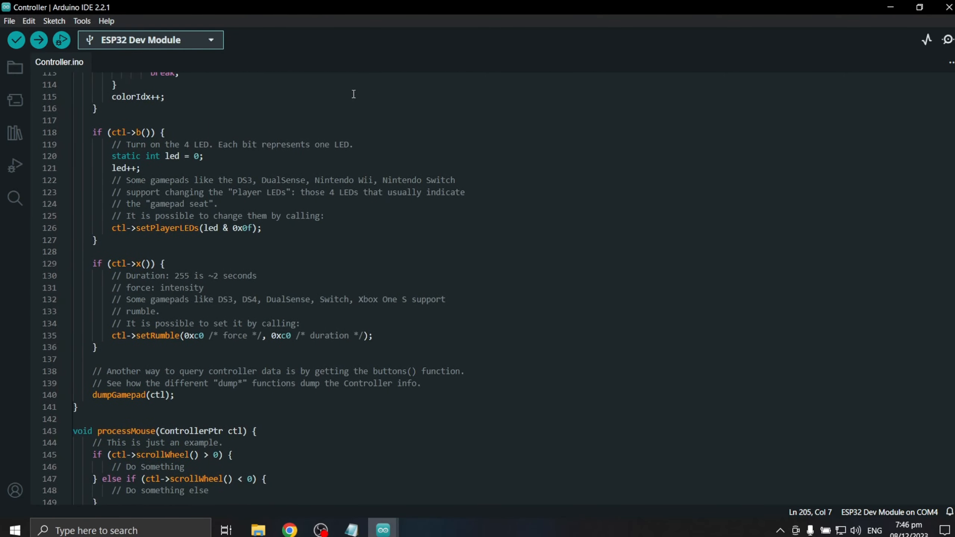
pyautogui.click(38, 40)
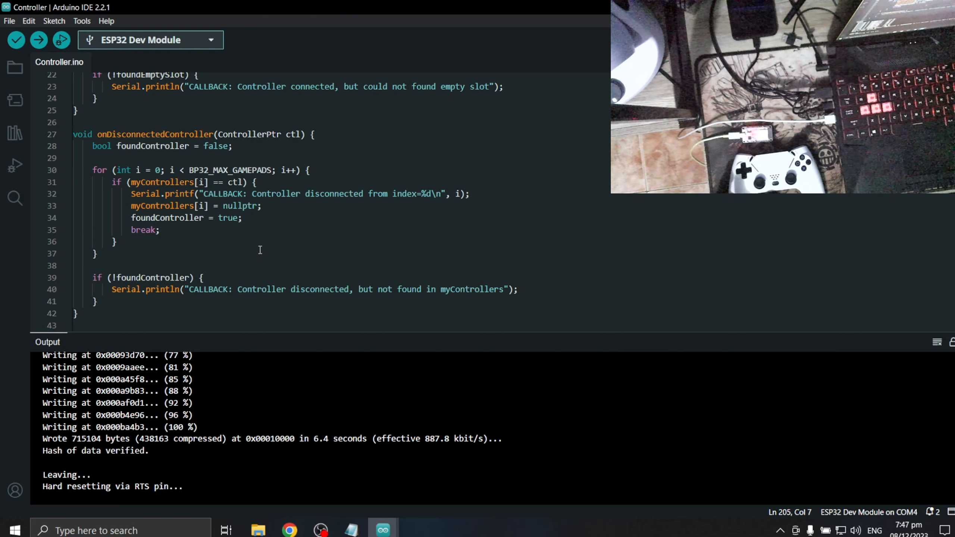
pyautogui.moveTo(469, 68)
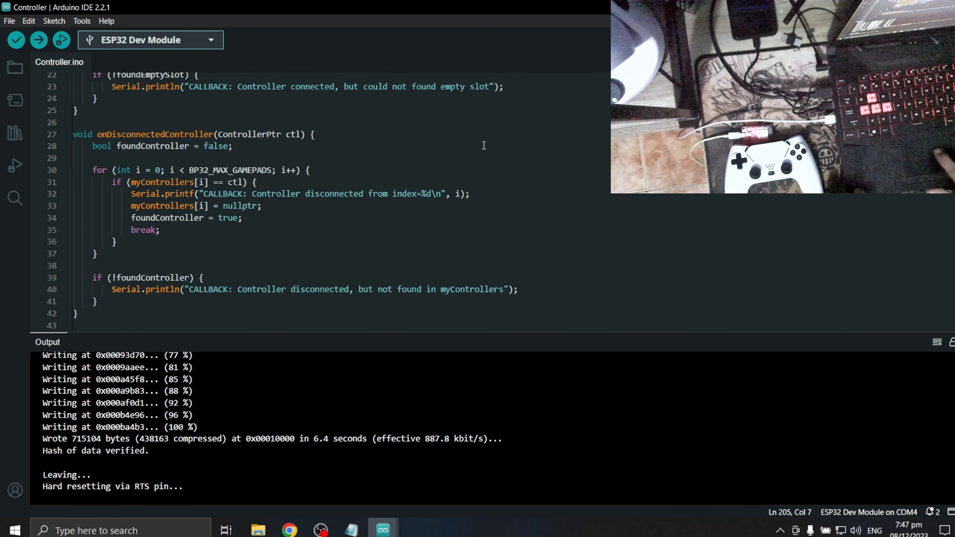
# - After the upload finishes, open the Serial Monitor for the ESP32 on COM4 at 115200 baud
pyautogui.click(97, 341)
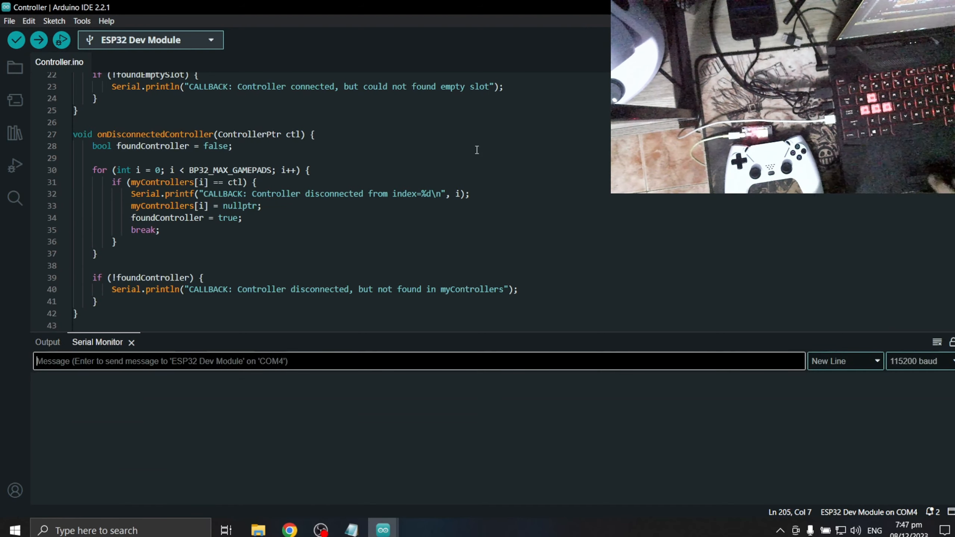